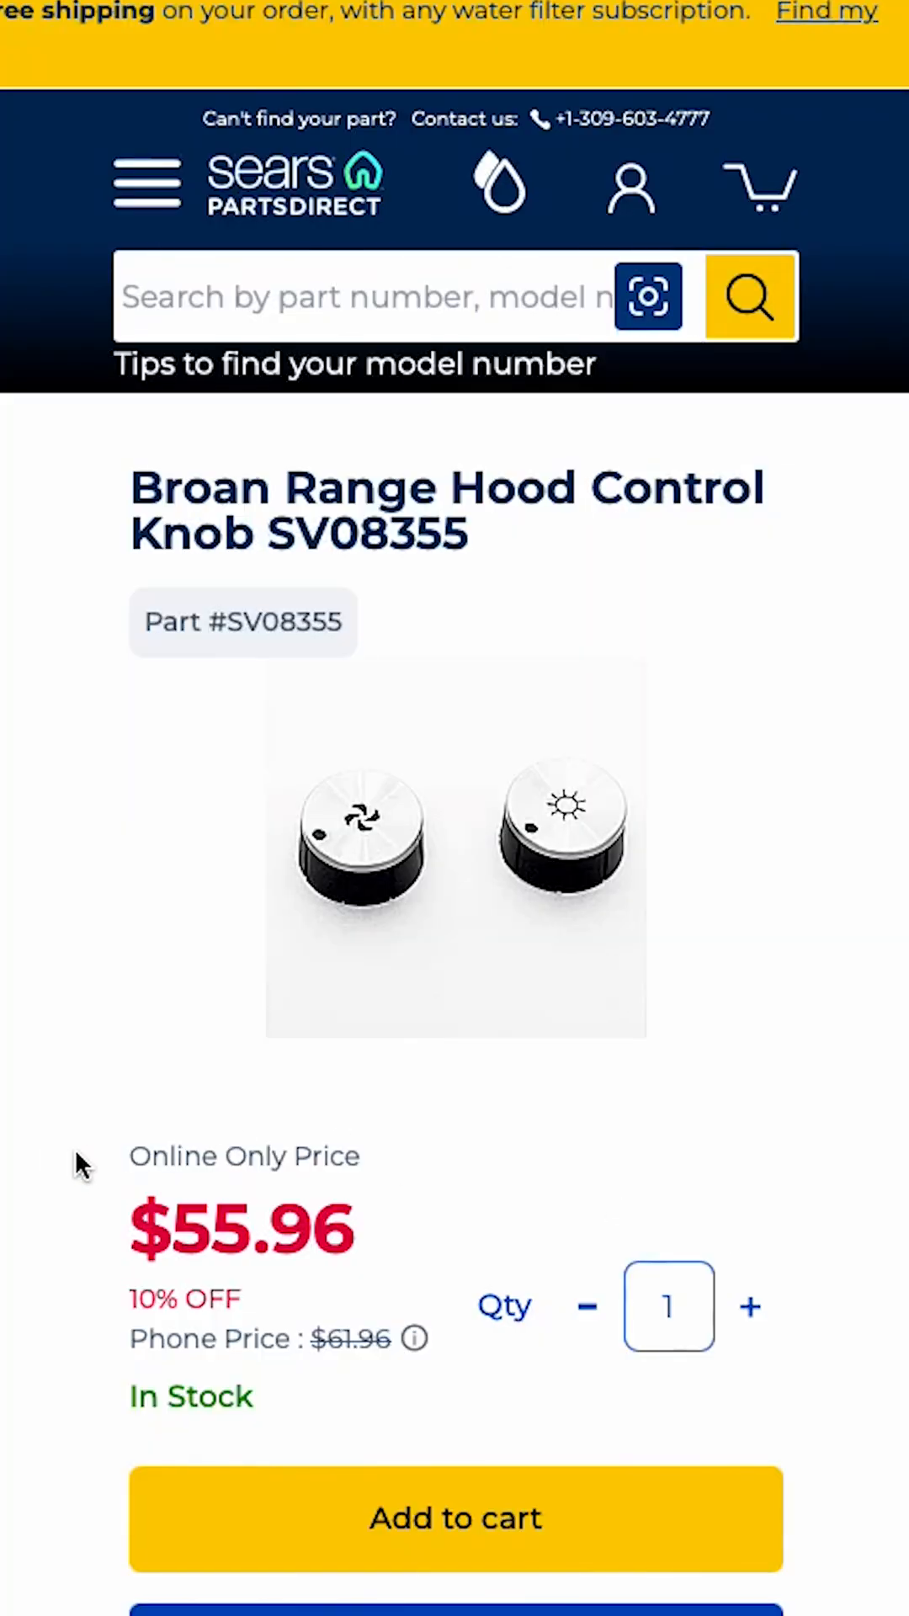
Bring the knob design into view and activate Orbit to inspect it
{"action": "scroll", "scroll_direction": "down", "scroll_amount": 3}
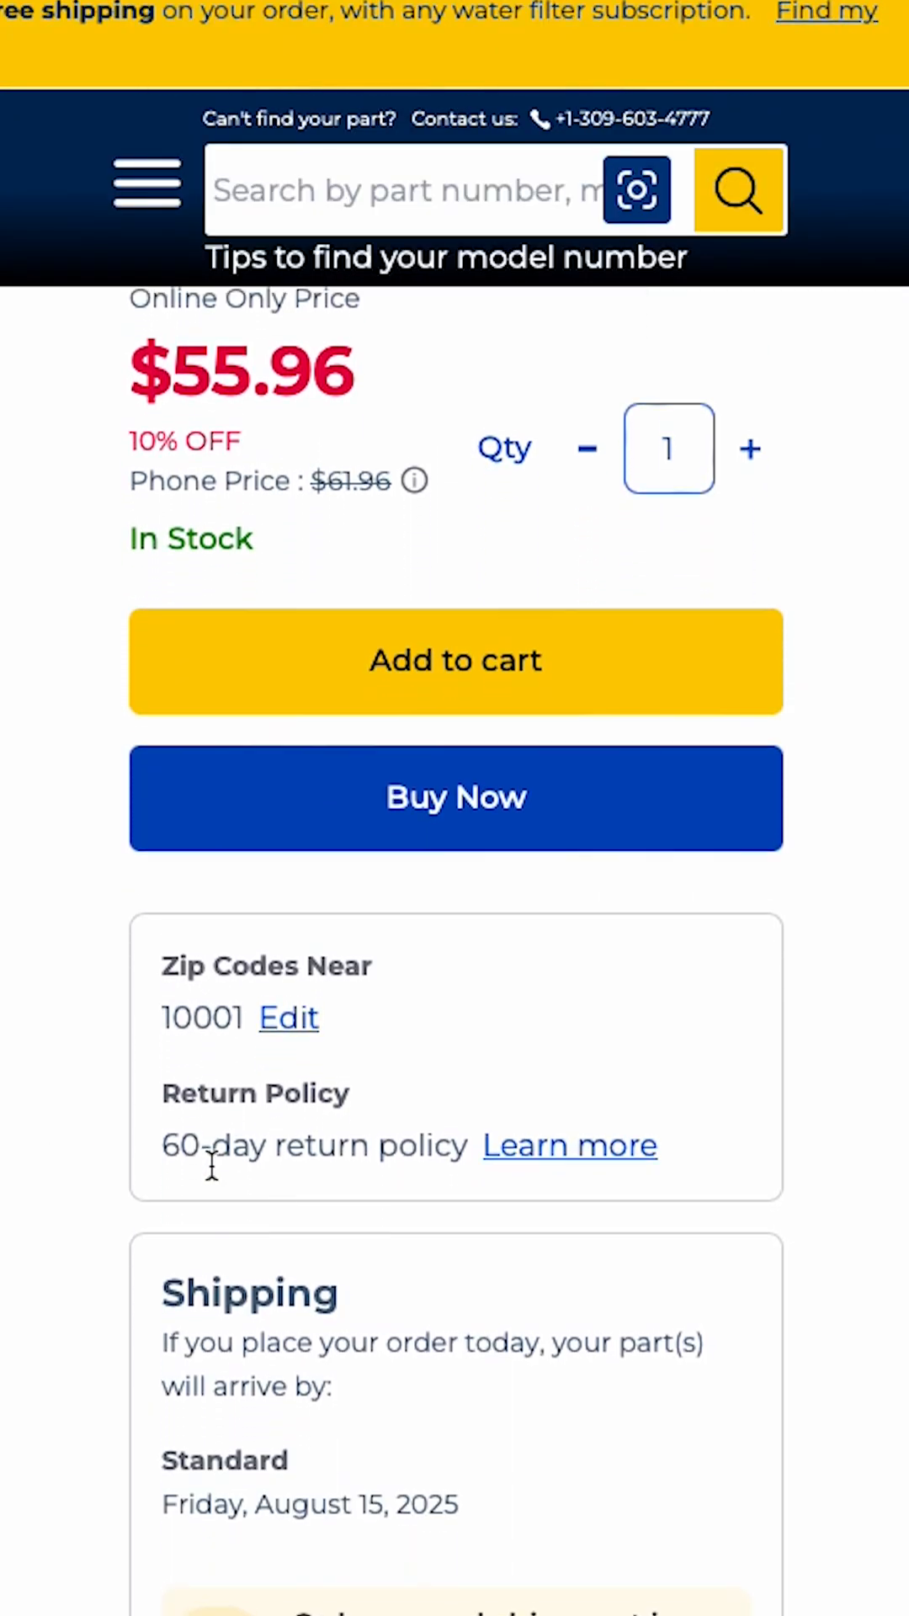
{"action": "scroll", "scroll_direction": "down", "scroll_amount": 3}
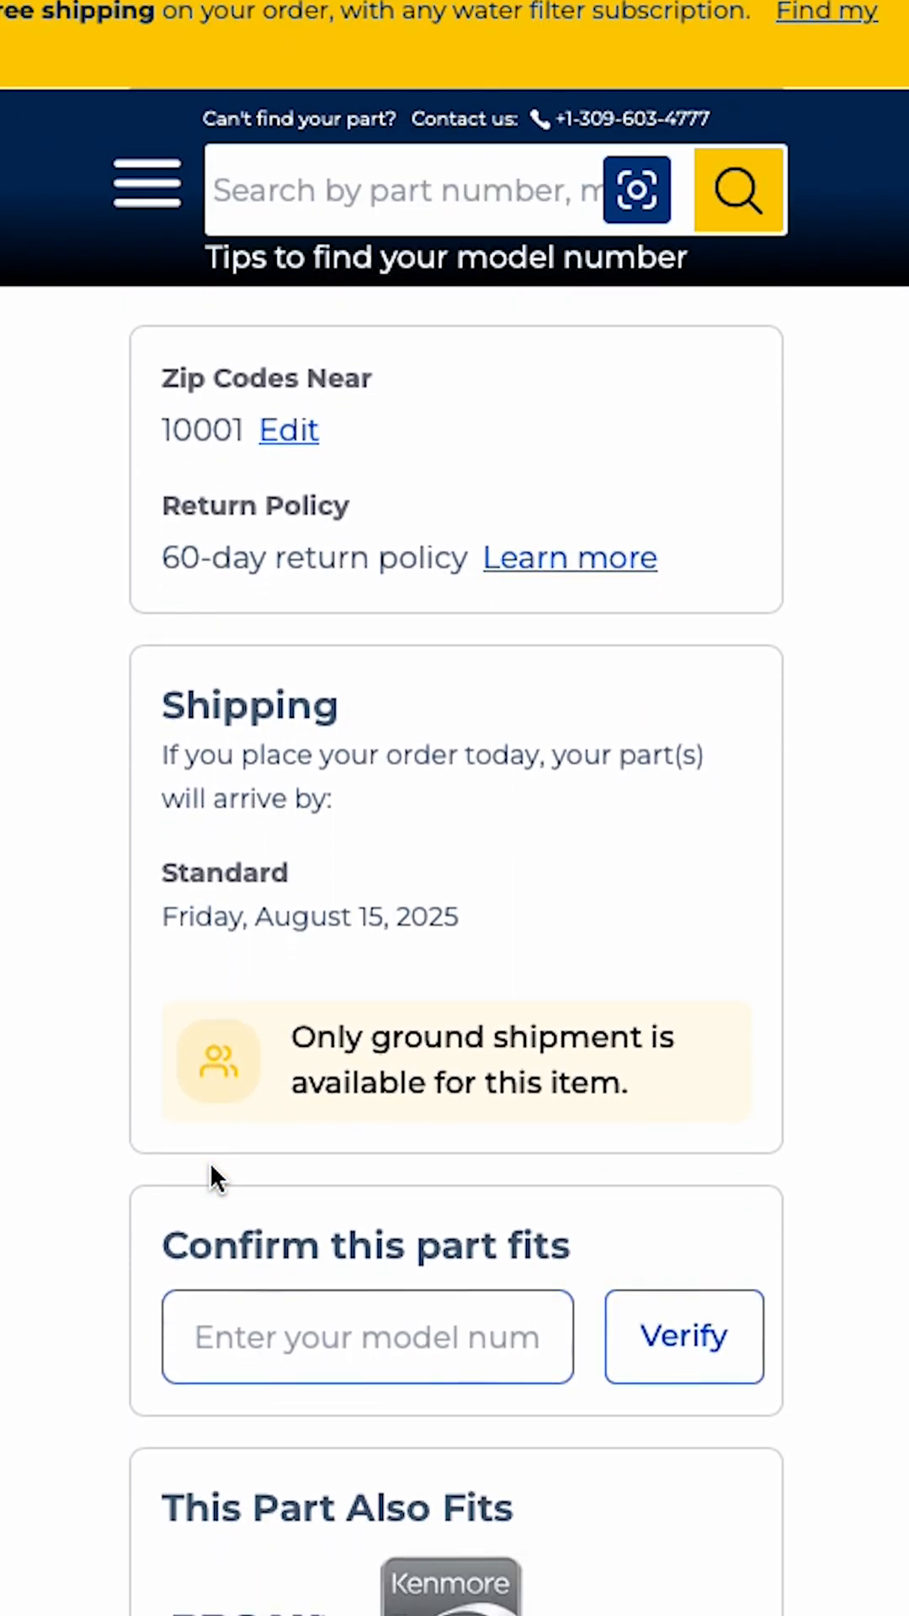
{"action": "mouse_move", "coordinate": [239, 1015]}
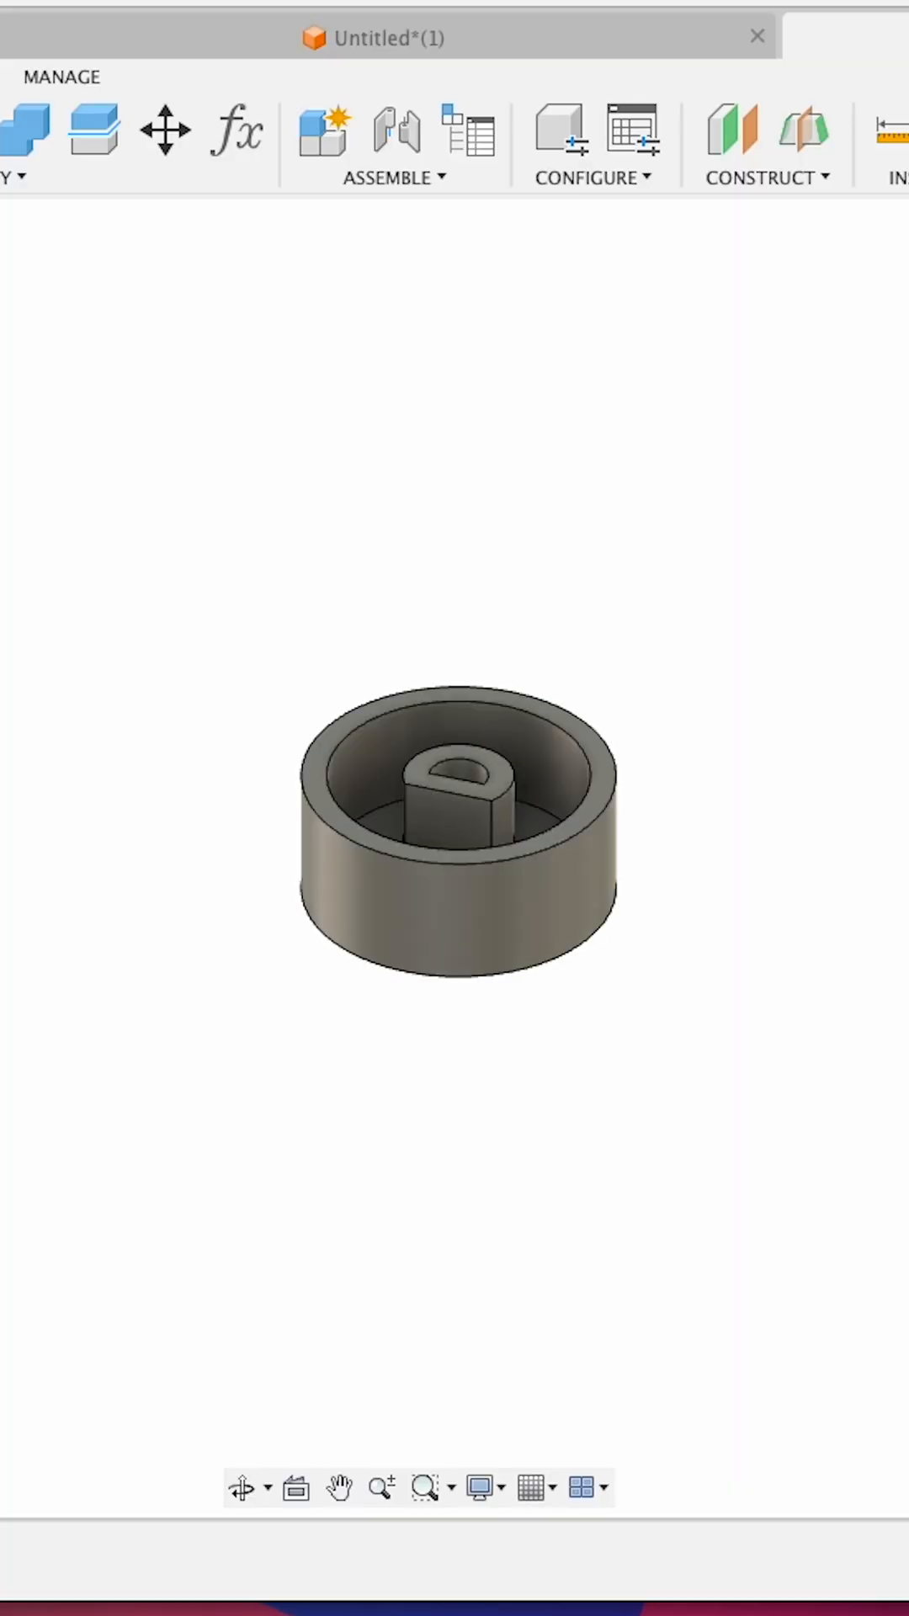
{"action": "left_click", "coordinate": [246, 1488]}
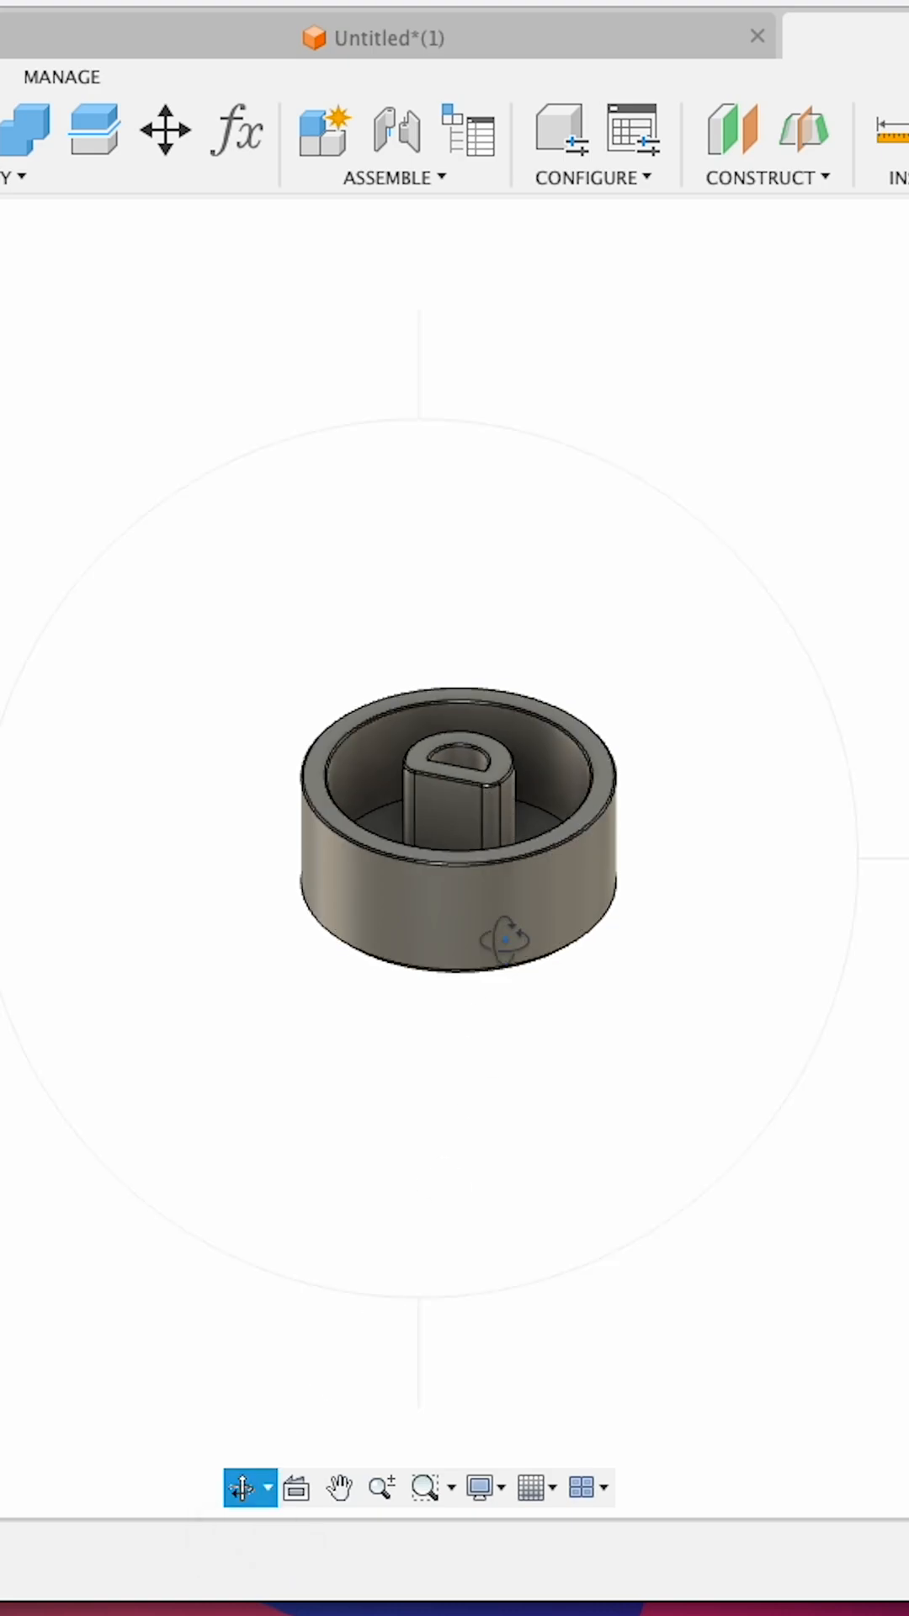